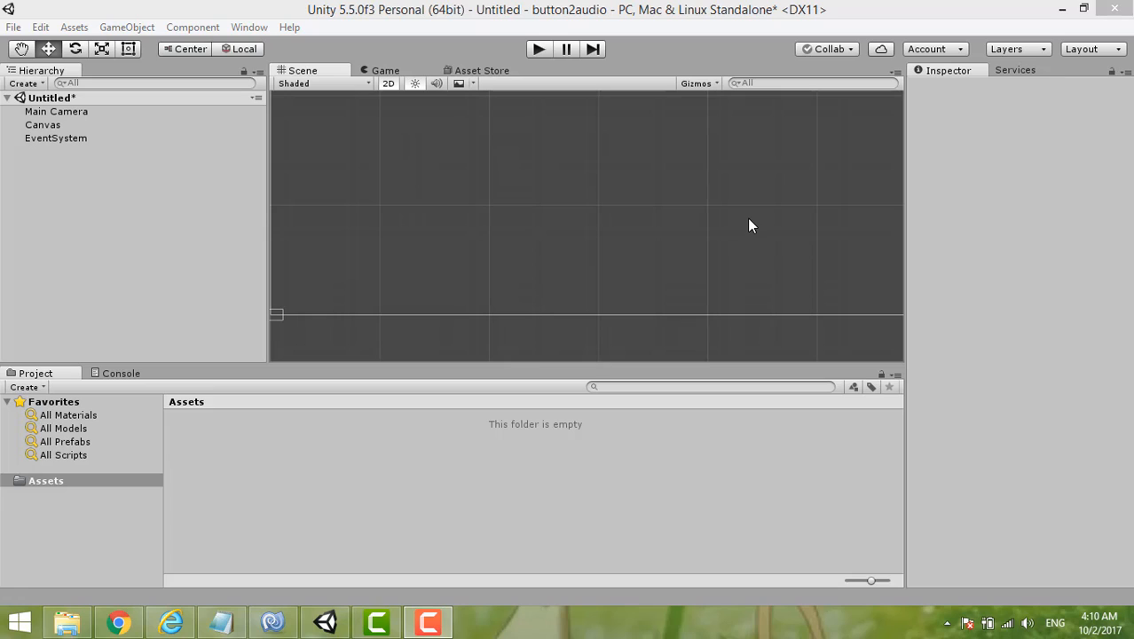
{"action": "mouse_move", "coordinate": [710, 228]}
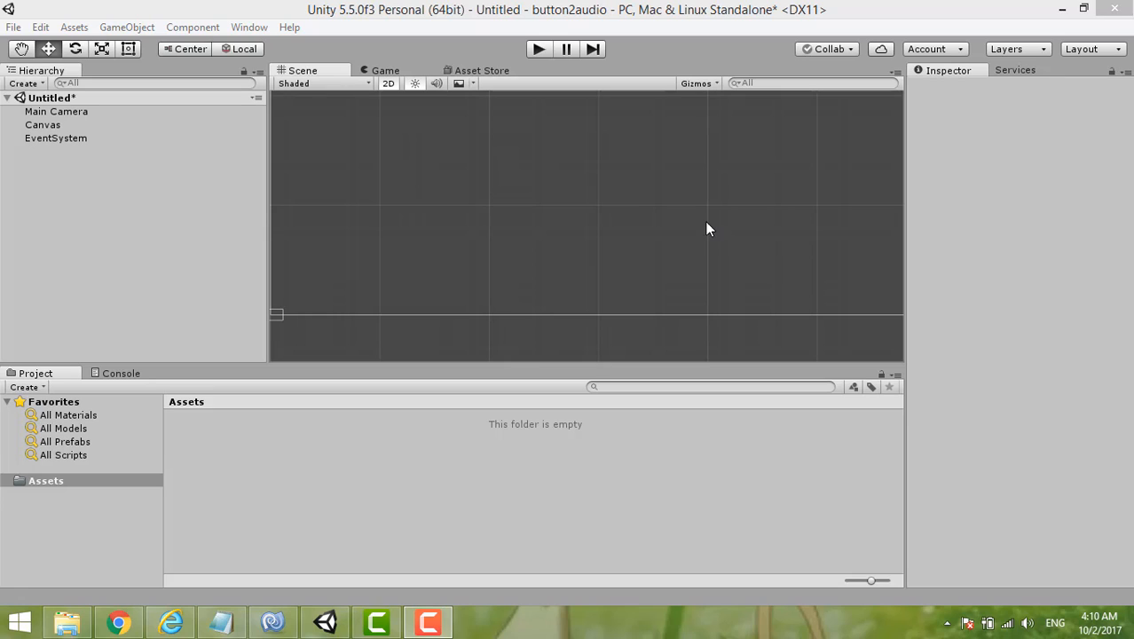
{"action": "mouse_move", "coordinate": [383, 181]}
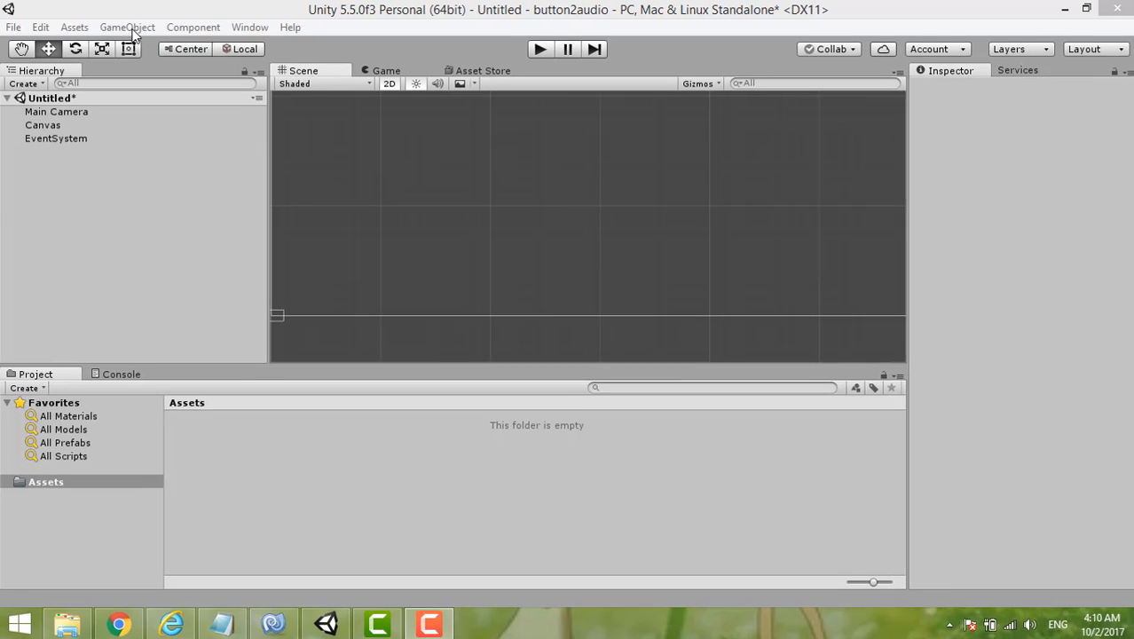
Step: Create a UI Button under the Canvas and retype its label text as 'Audio'
{"action": "left_click", "coordinate": [128, 26]}
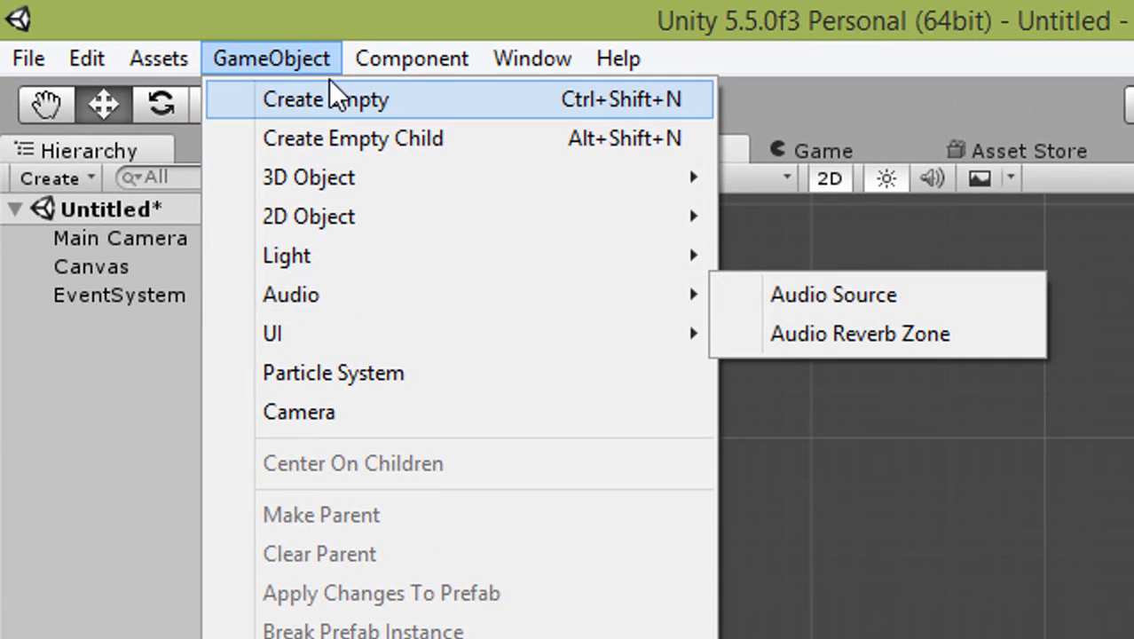
{"action": "mouse_move", "coordinate": [355, 333]}
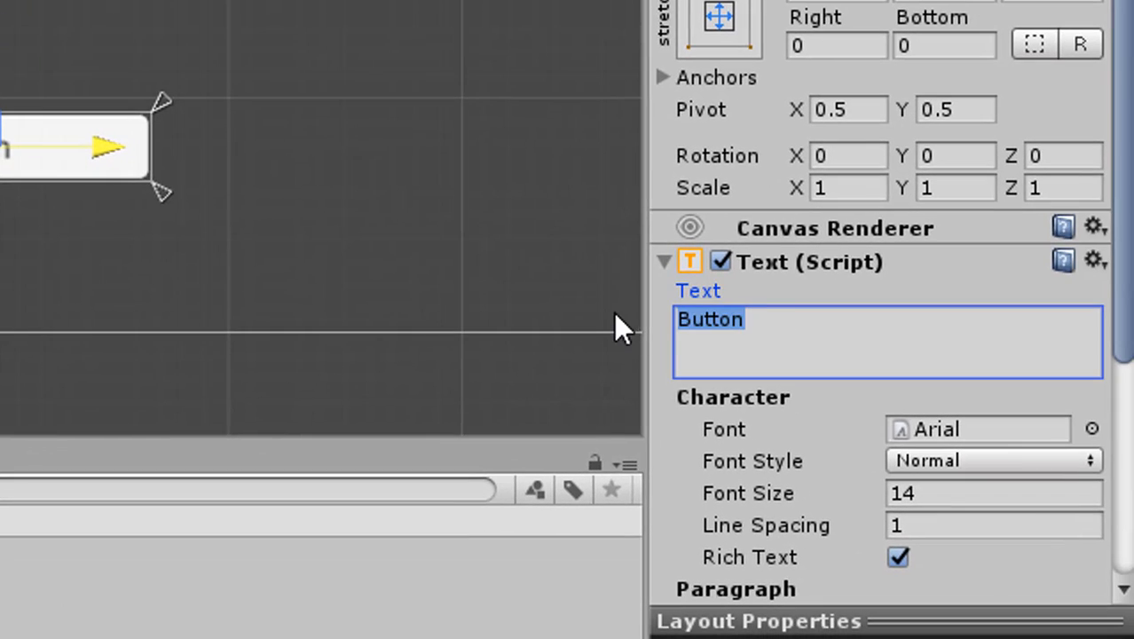
{"action": "type", "text": "Aud"}
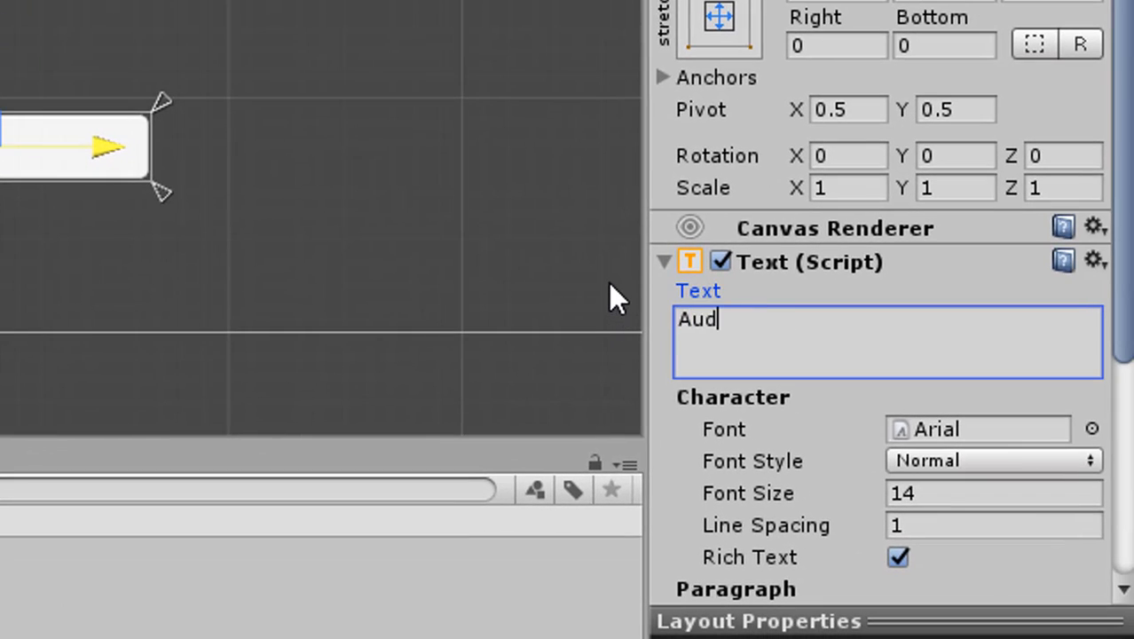
{"action": "type", "text": "io"}
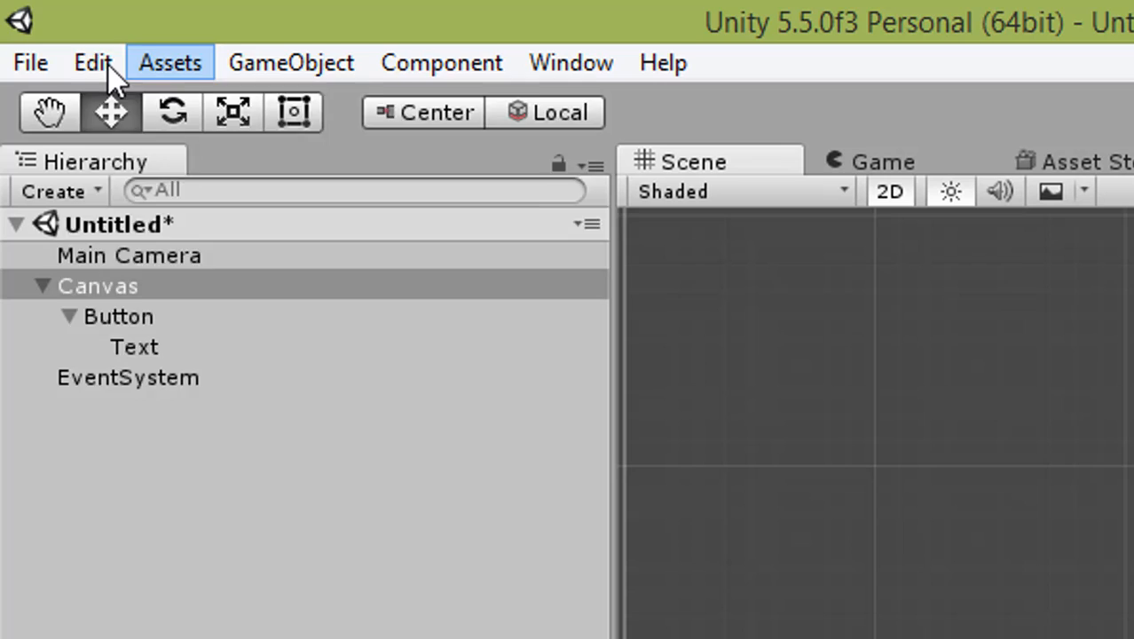
Step: Import the TQ audio file from the Music > zodiac folder into the project assets
{"action": "left_click", "coordinate": [168, 62]}
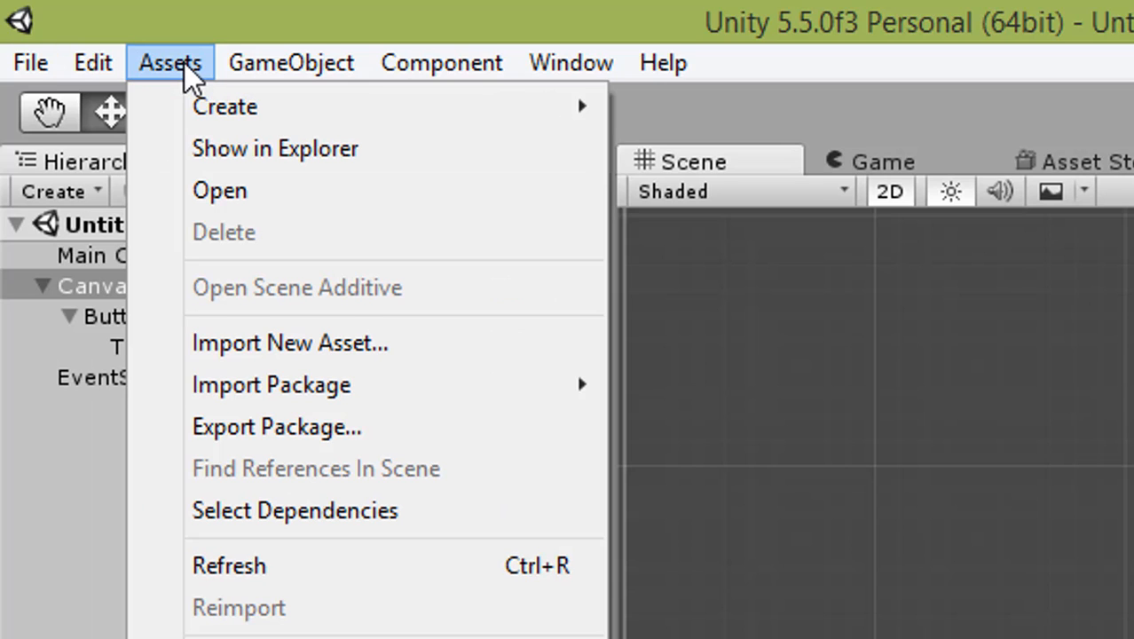
{"action": "mouse_move", "coordinate": [288, 344]}
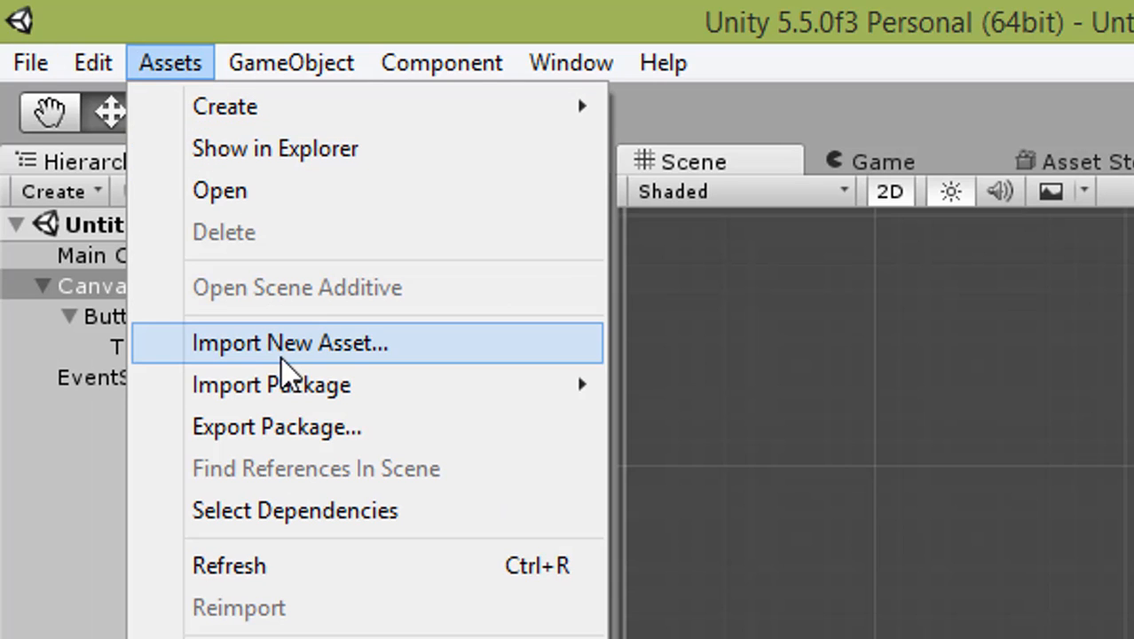
{"action": "left_click", "coordinate": [287, 344]}
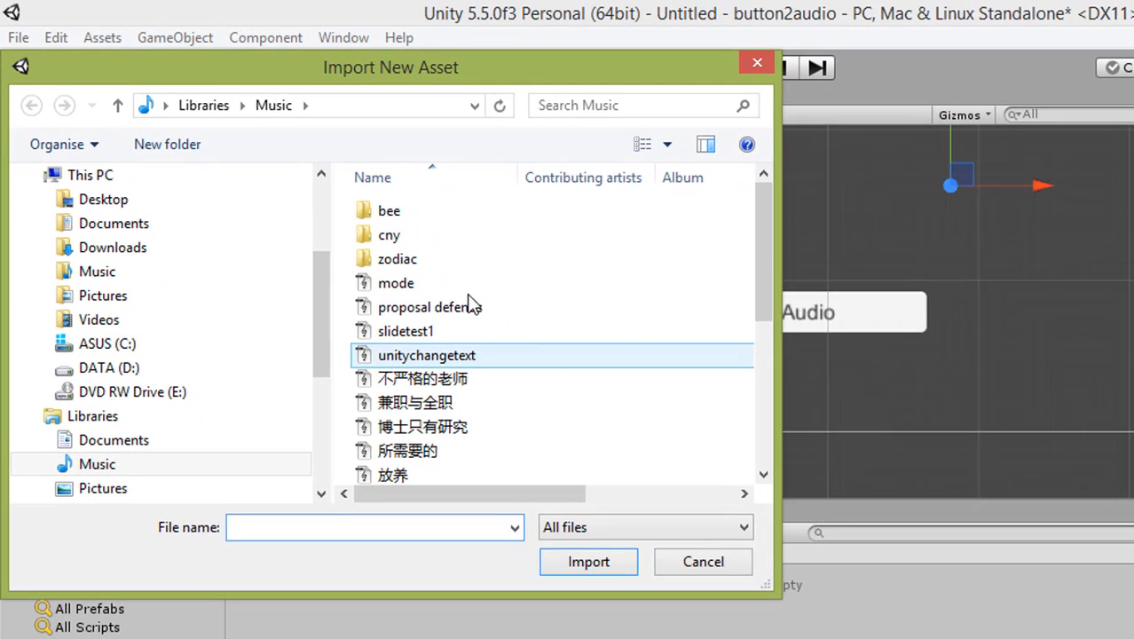
{"action": "double_click", "coordinate": [398, 259]}
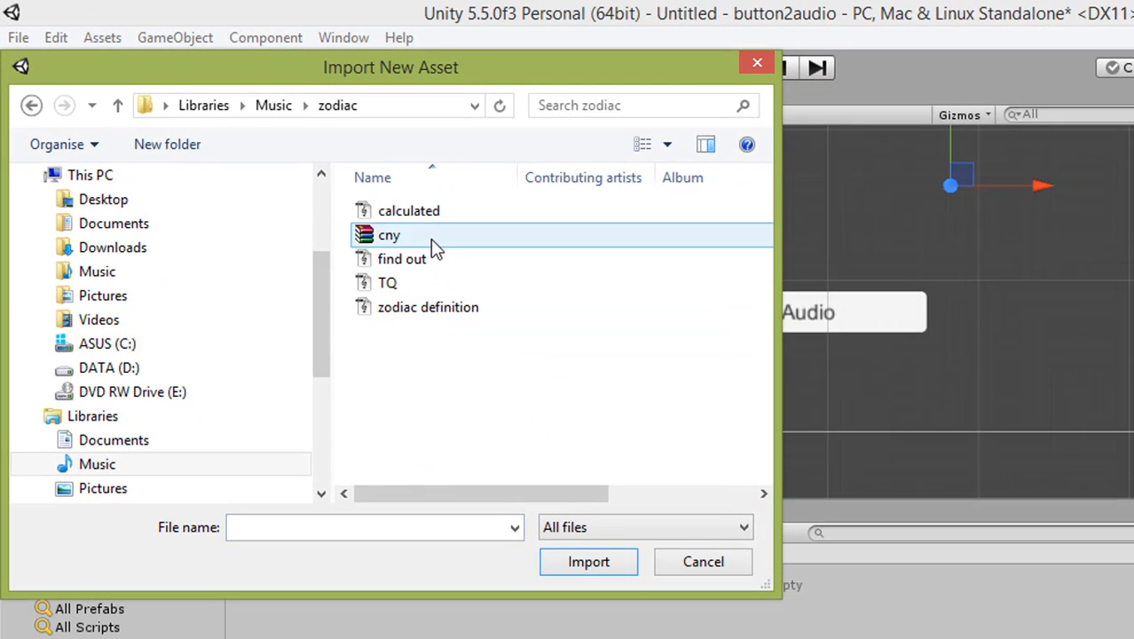
{"action": "left_click", "coordinate": [387, 282]}
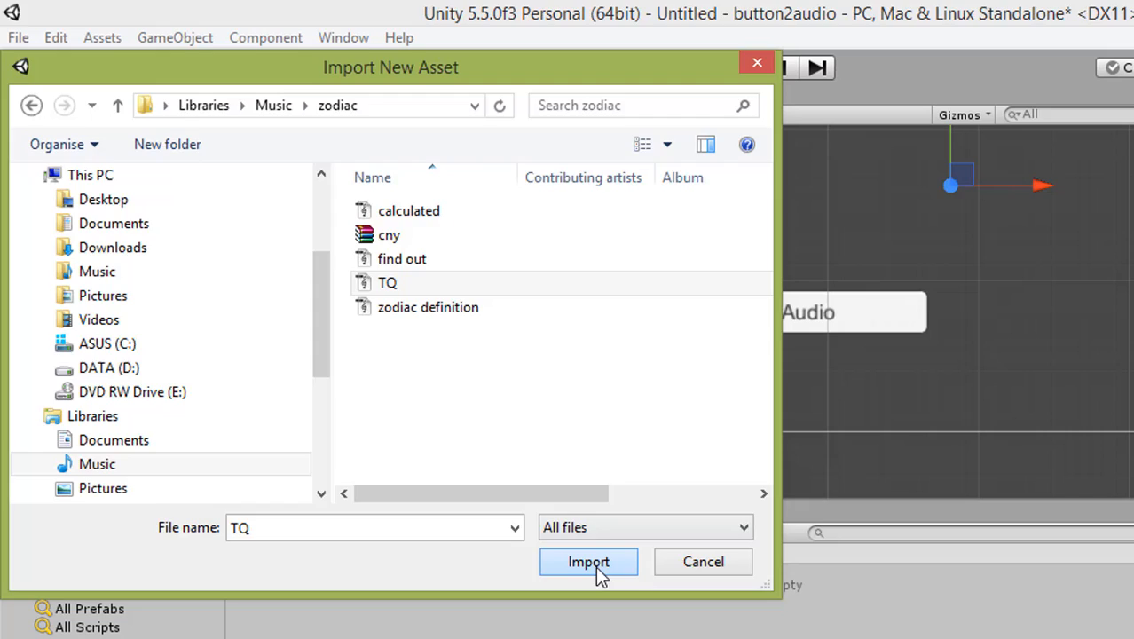
{"action": "left_click", "coordinate": [589, 561]}
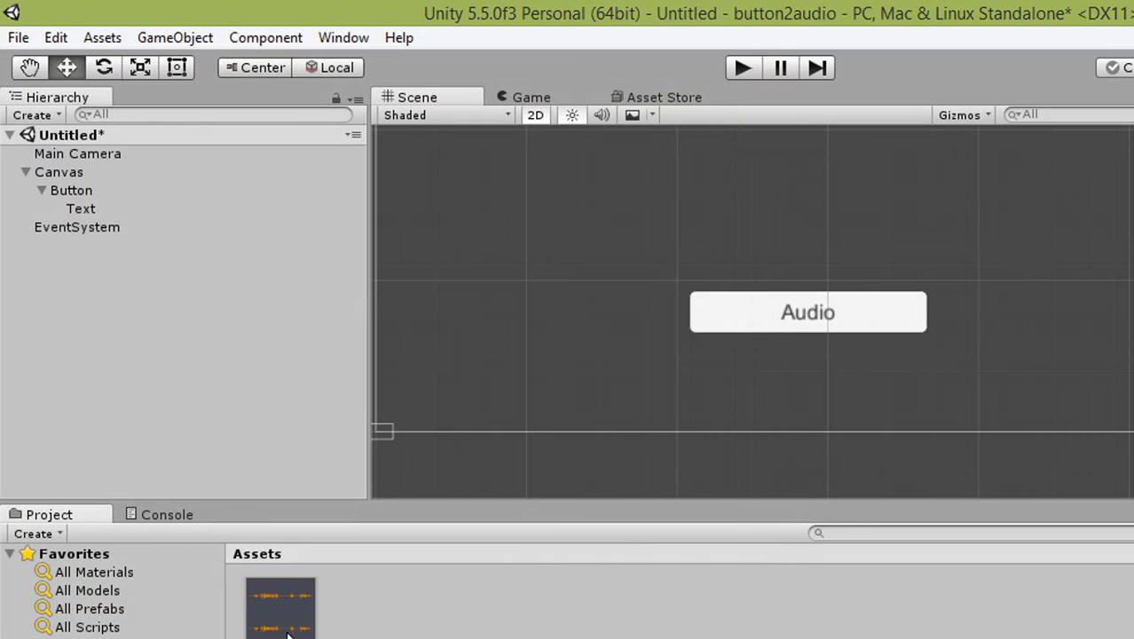
{"action": "mouse_move", "coordinate": [158, 198]}
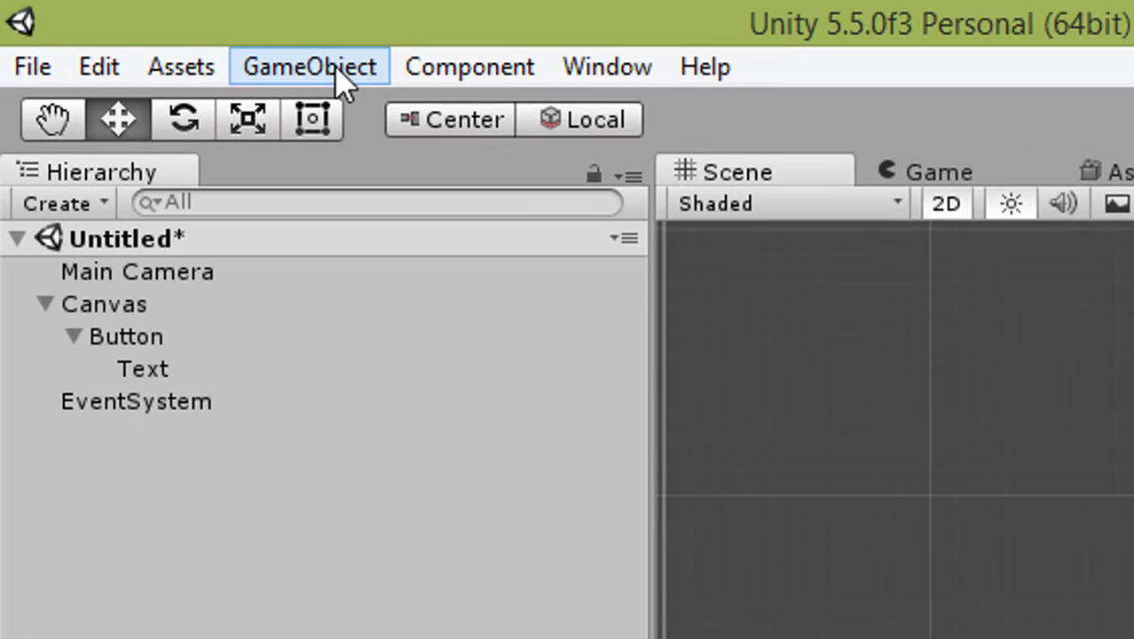
Step: Add an Audio Source object with Play On Awake unchecked and TQ assigned as its AudioClip
{"action": "left_click", "coordinate": [309, 66]}
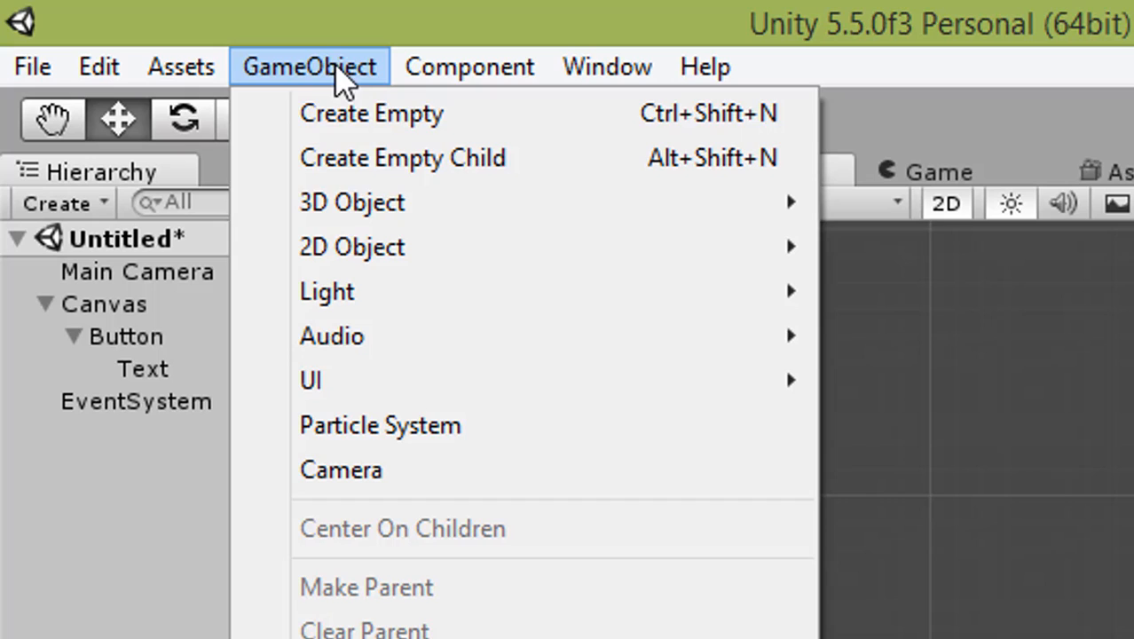
{"action": "mouse_move", "coordinate": [330, 335]}
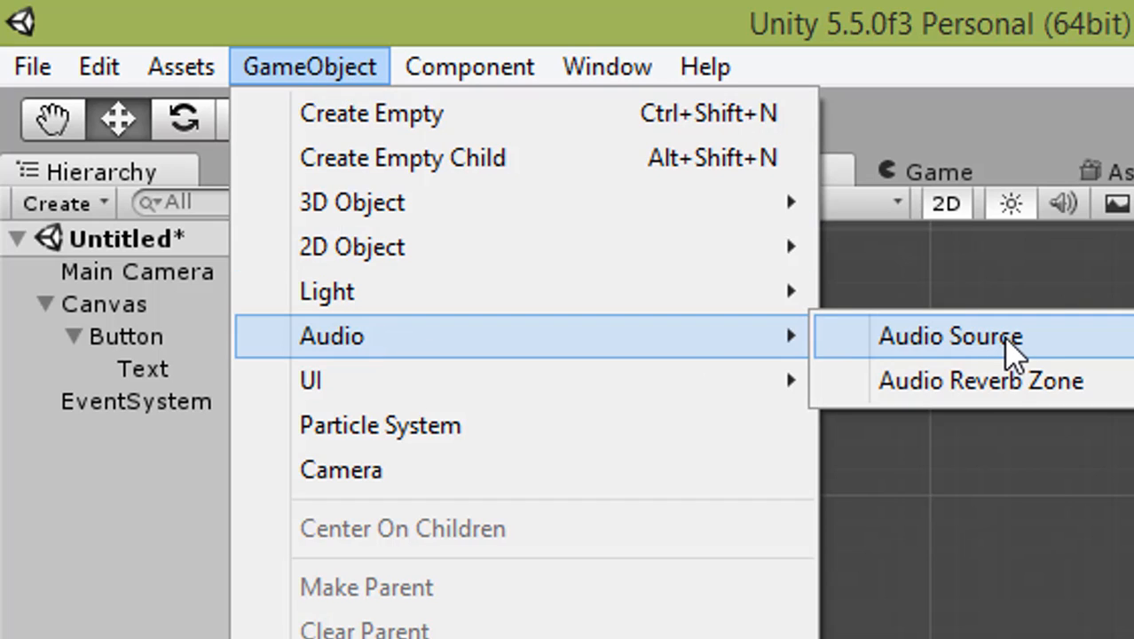
{"action": "left_click", "coordinate": [951, 336]}
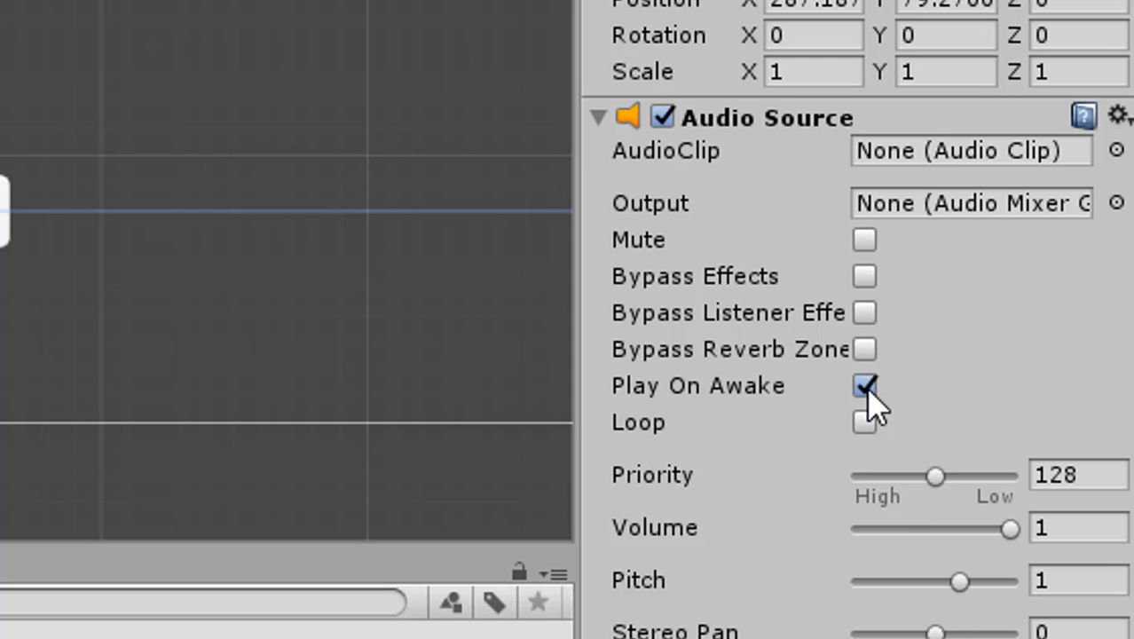
{"action": "left_click", "coordinate": [863, 385]}
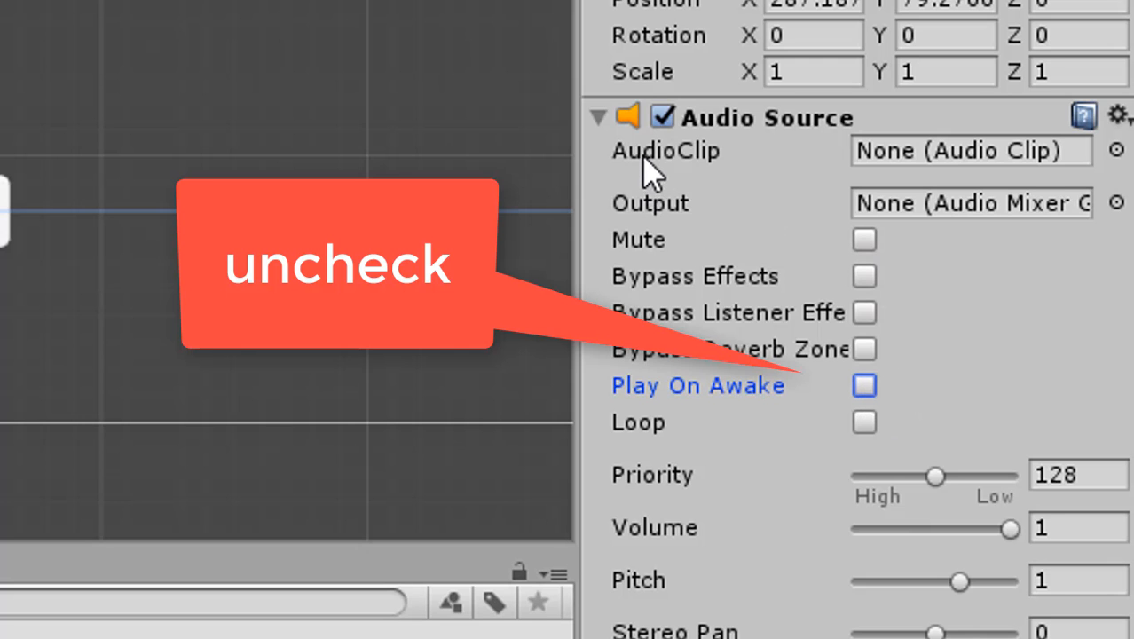
{"action": "left_click", "coordinate": [1116, 149]}
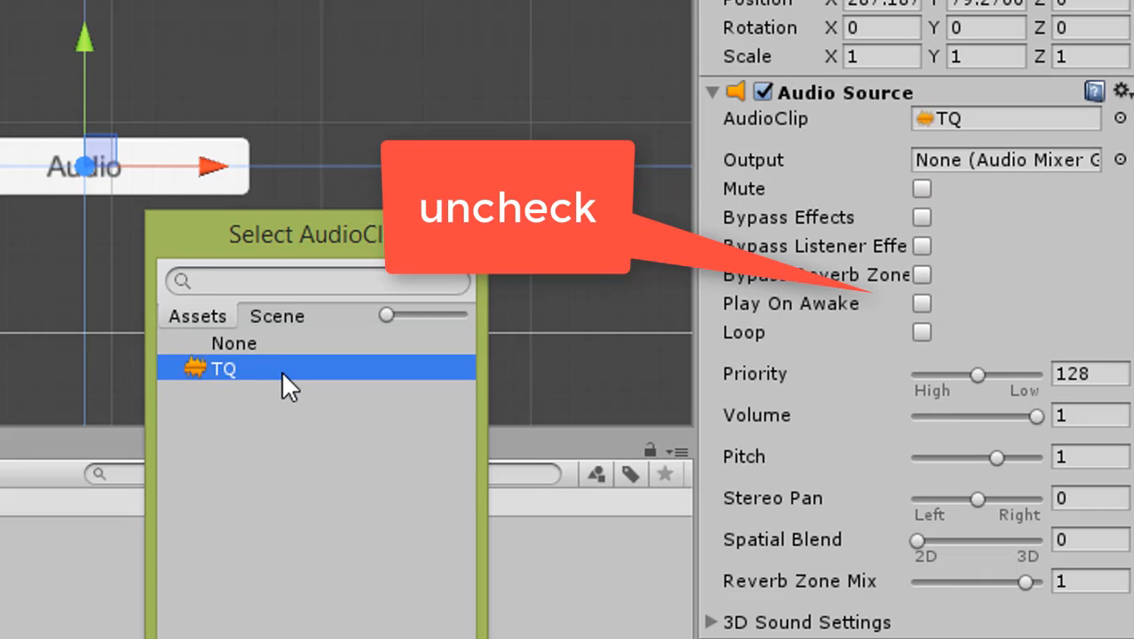
{"action": "double_click", "coordinate": [224, 367]}
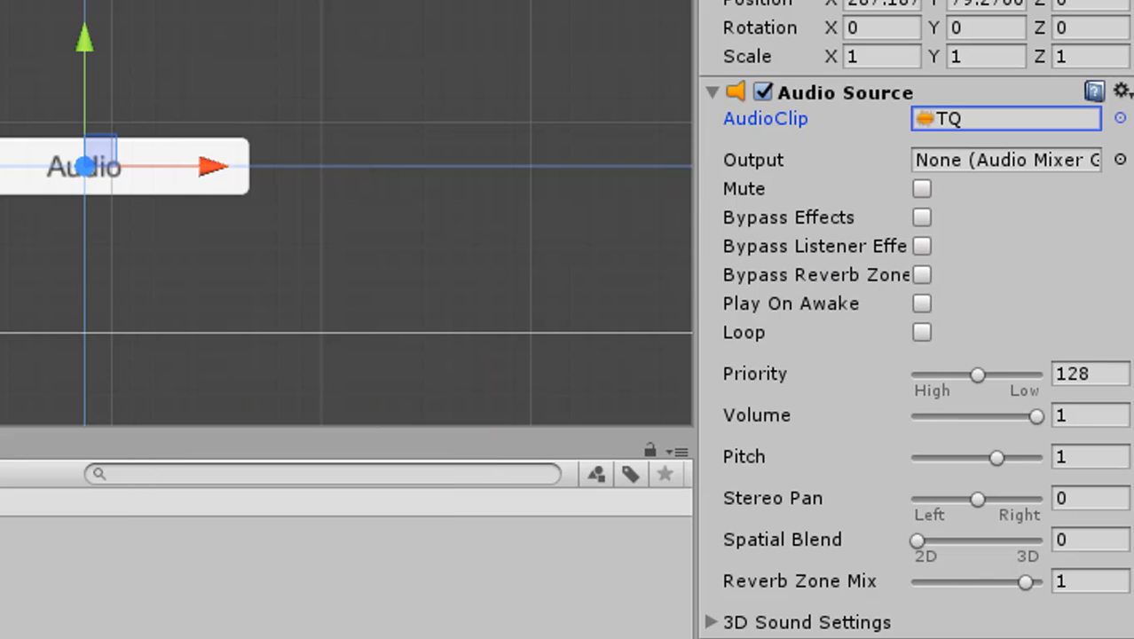
{"action": "mouse_move", "coordinate": [1085, 301]}
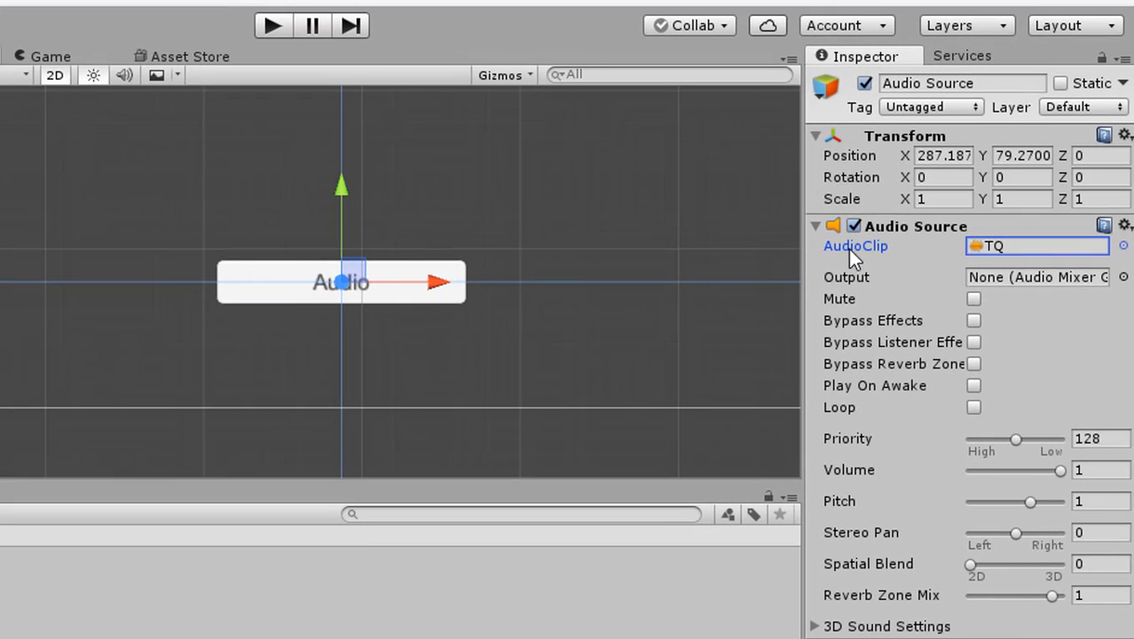
{"action": "mouse_move", "coordinate": [870, 399]}
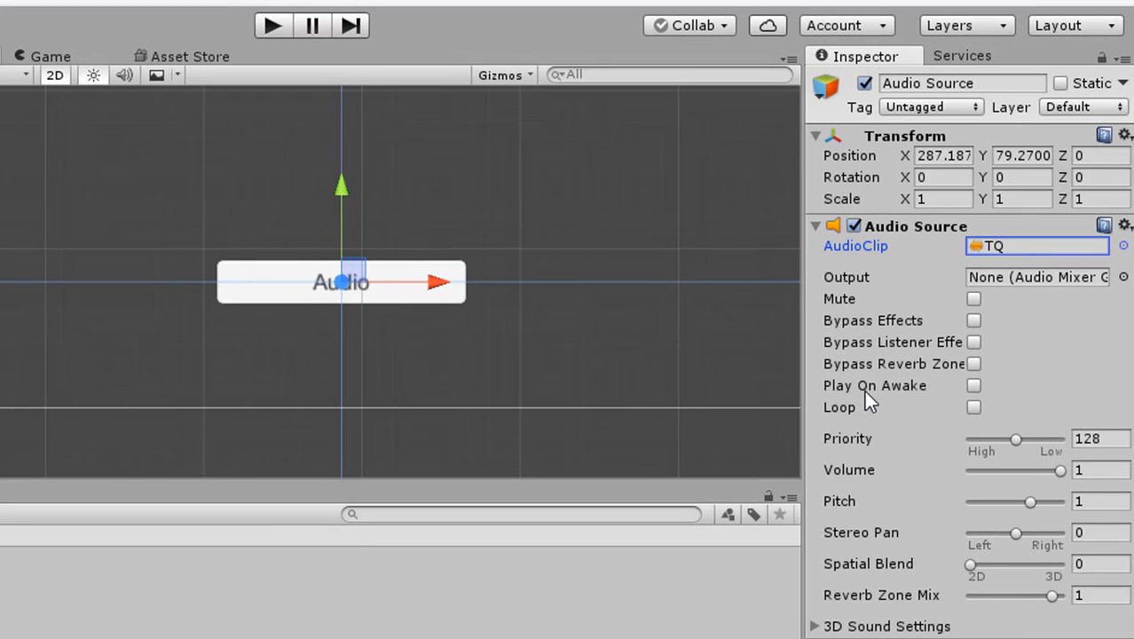
{"action": "mouse_move", "coordinate": [985, 404]}
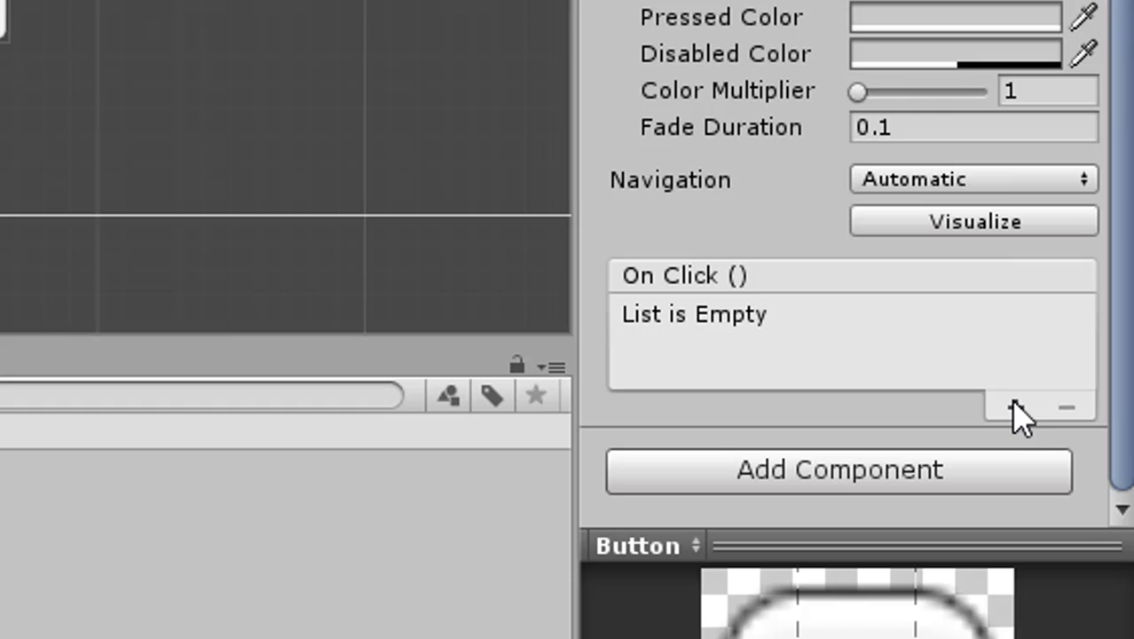
Step: Add an On Click event targeting the Audio Source's PlayOneShot with TQ in the clip slot
{"action": "left_click", "coordinate": [1014, 407]}
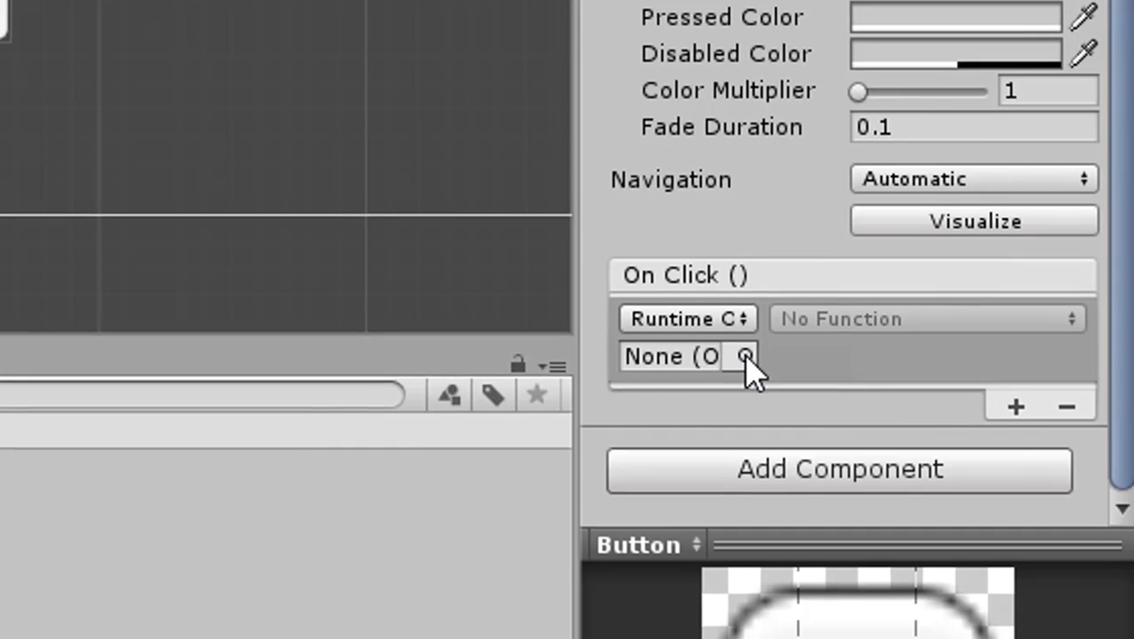
{"action": "left_click", "coordinate": [749, 355]}
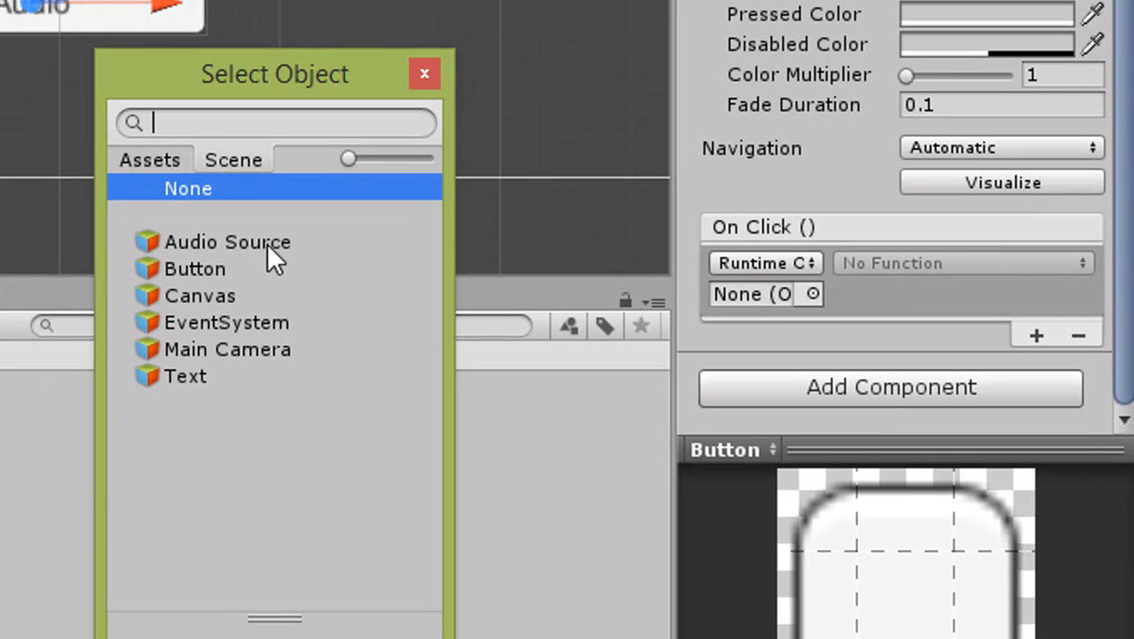
{"action": "left_click", "coordinate": [228, 241]}
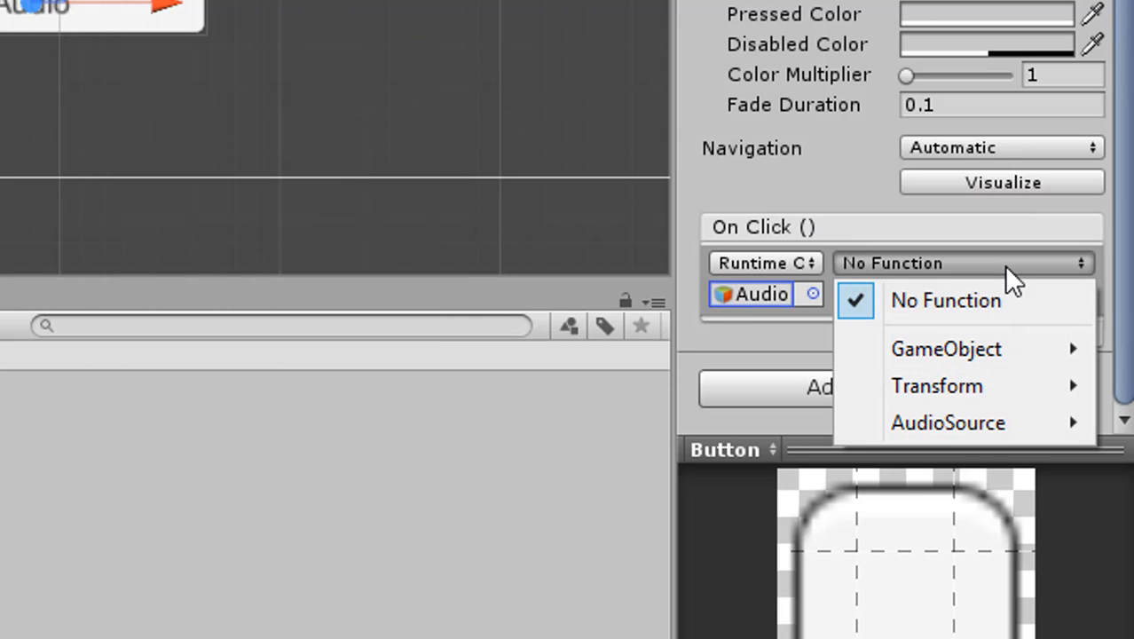
{"action": "mouse_move", "coordinate": [947, 422]}
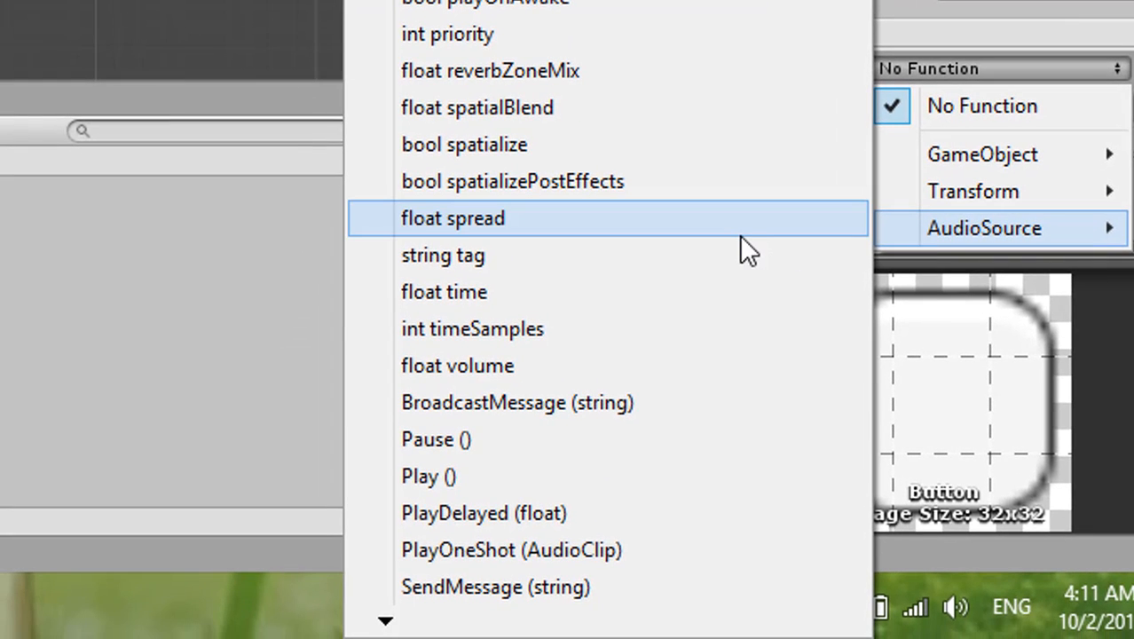
{"action": "mouse_move", "coordinate": [618, 550]}
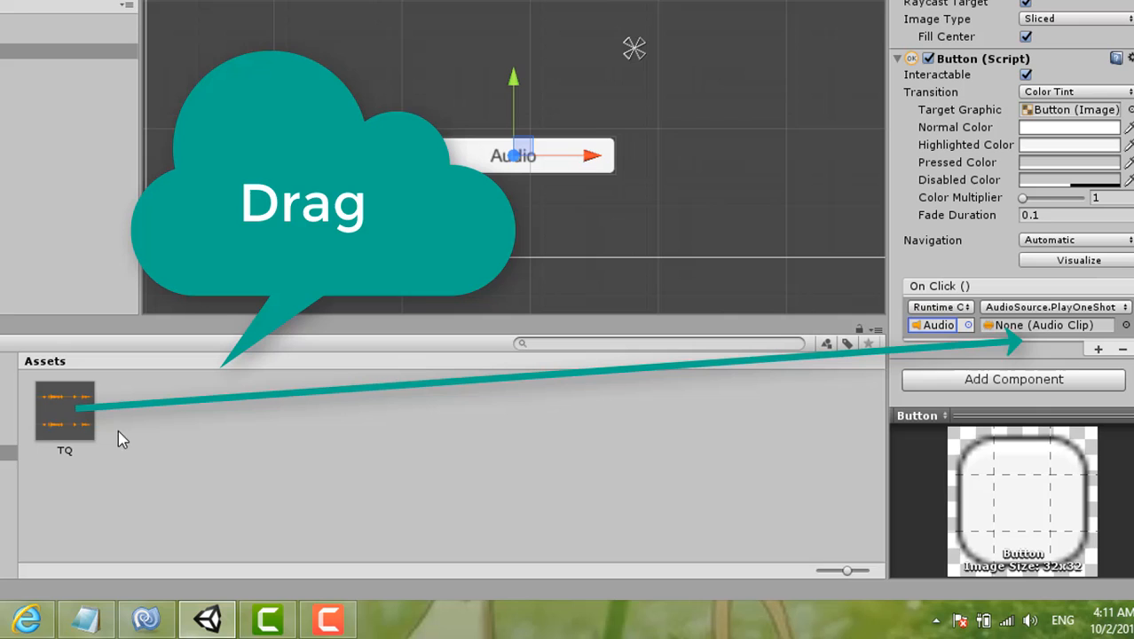
{"action": "left_click_drag", "start_coordinate": [64, 408], "coordinate": [1047, 324]}
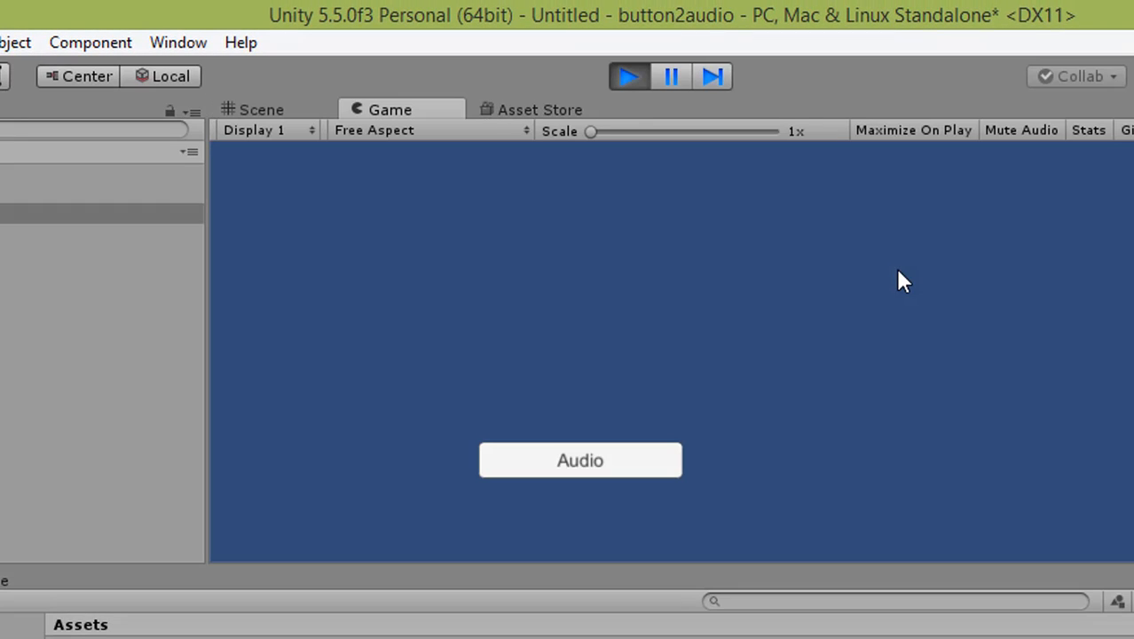
{"action": "mouse_move", "coordinate": [884, 486]}
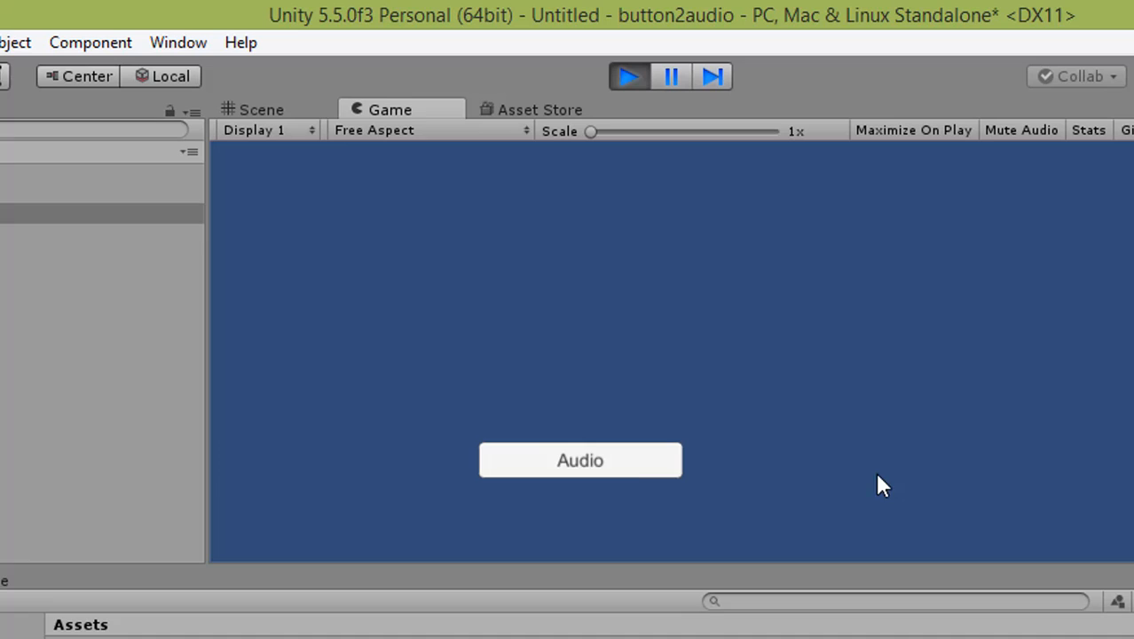
{"action": "mouse_move", "coordinate": [1054, 469]}
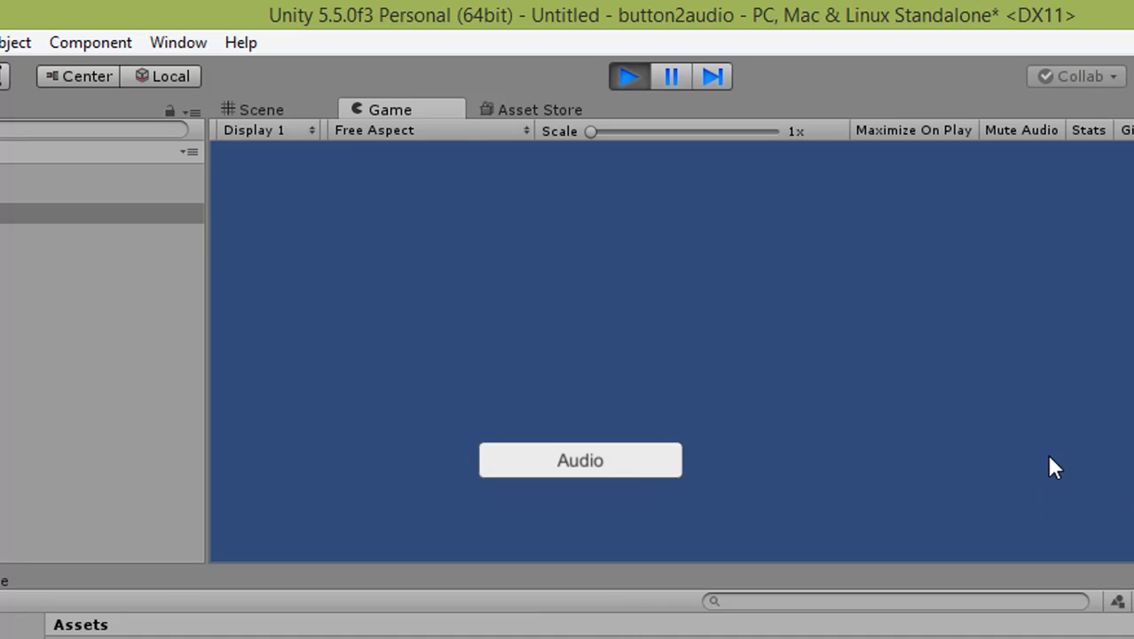